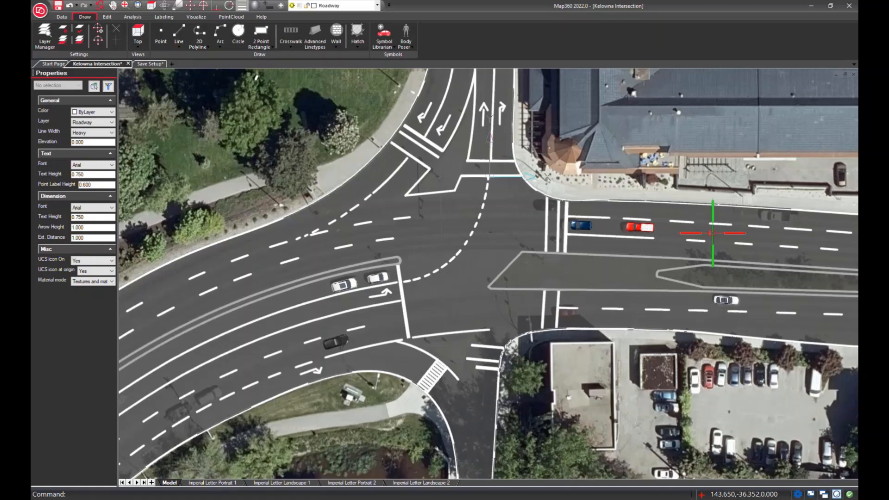
Browse the Symbol Librarian to the 3D Vehicles category for the yellow vehicle
{"action": "left_click", "coordinate": [383, 34]}
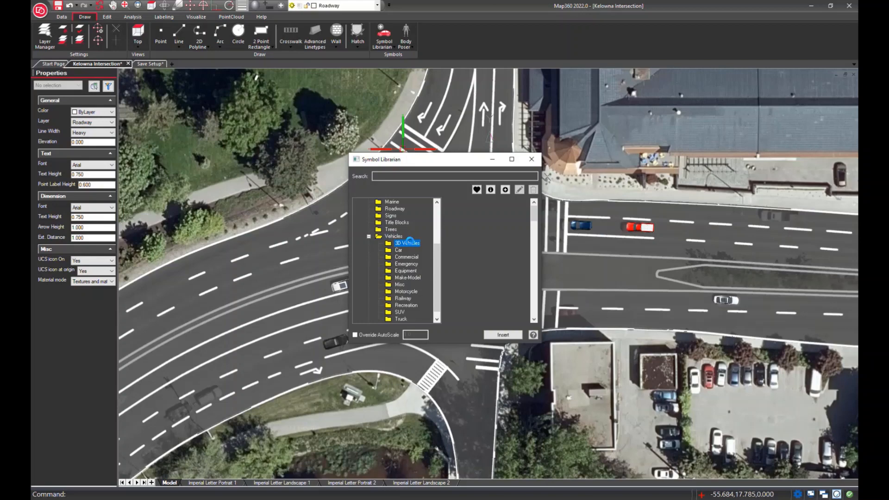
{"action": "left_click", "coordinate": [511, 158]}
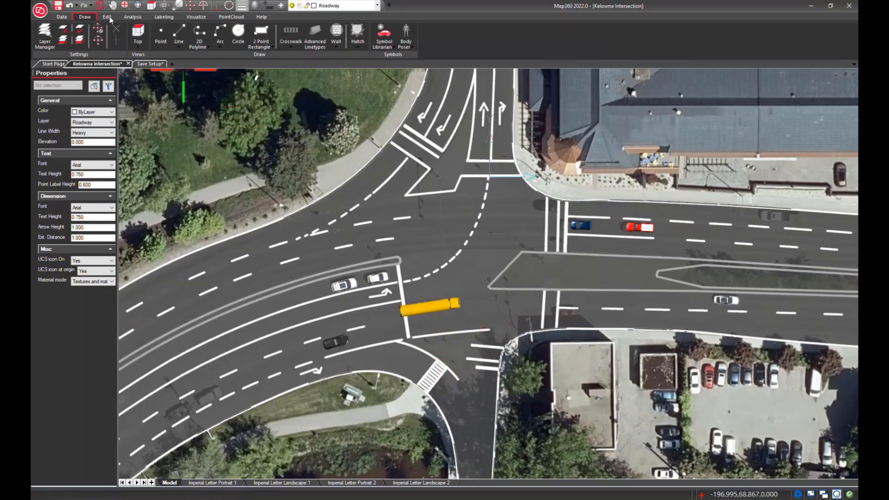
Reposition the yellow vehicle with the Position tool, picking a base point and moving it via the gizmo
{"action": "left_click", "coordinate": [107, 16]}
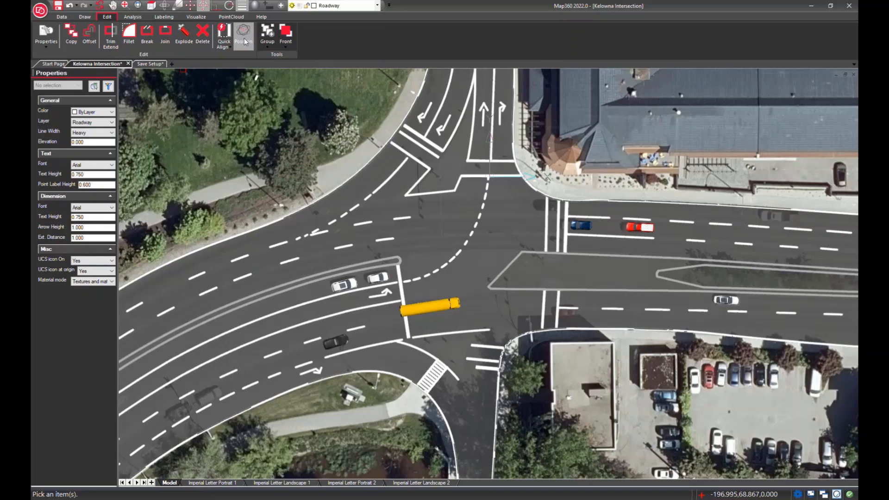
{"action": "left_click", "coordinate": [243, 34]}
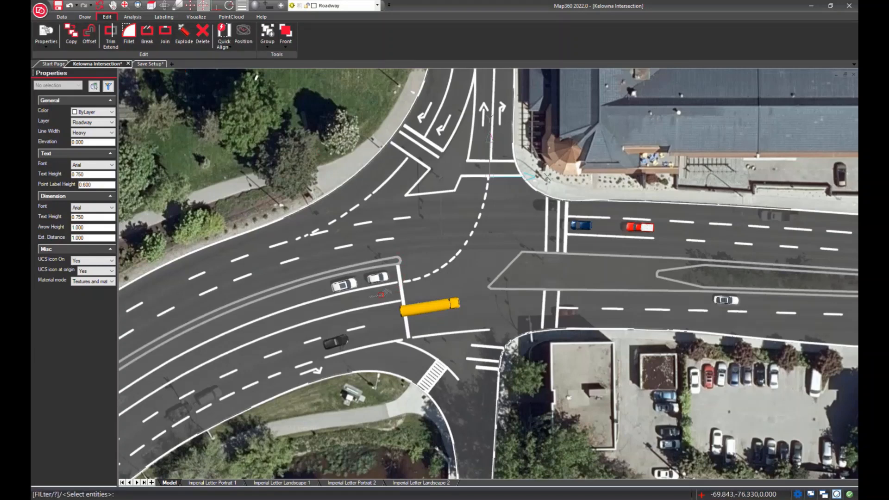
{"action": "left_click", "coordinate": [370, 298]}
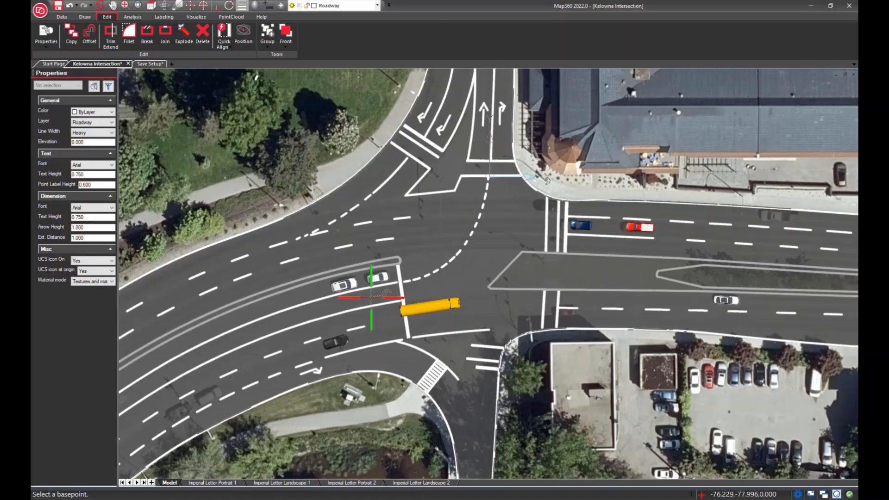
{"action": "left_click", "coordinate": [370, 298]}
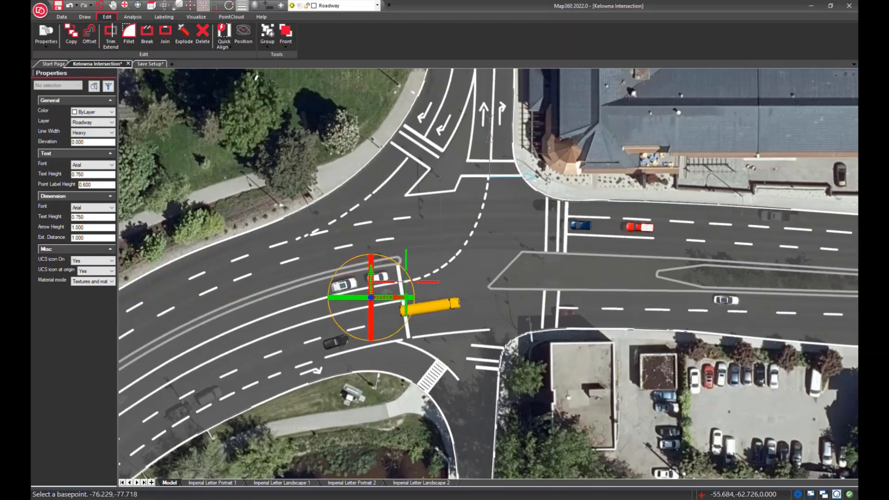
{"action": "left_click", "coordinate": [371, 298]}
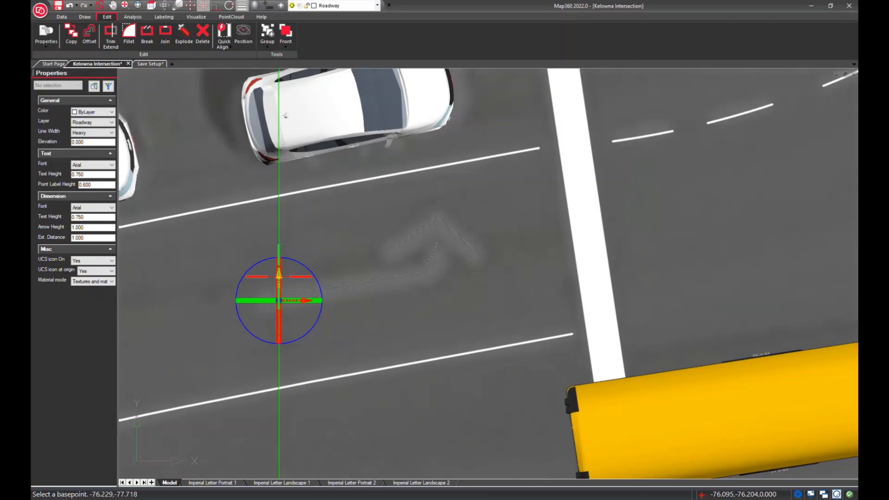
{"action": "left_click", "coordinate": [277, 301]}
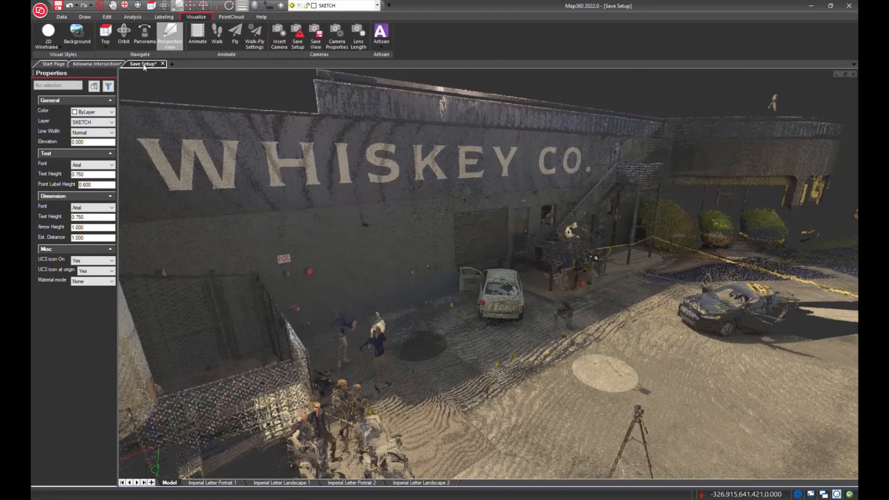
Switch to the Save Setup drawing and create cameras at the ScanWorld positions
{"action": "left_click", "coordinate": [450, 298]}
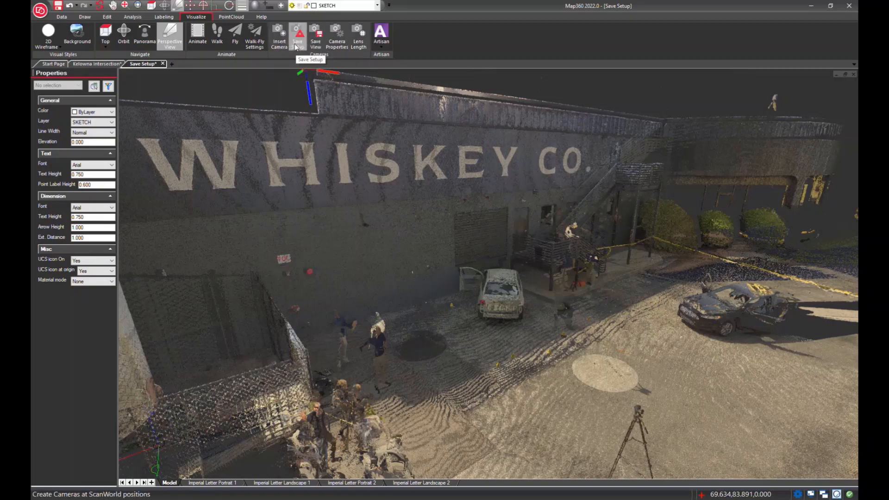
{"action": "left_click", "coordinate": [278, 34]}
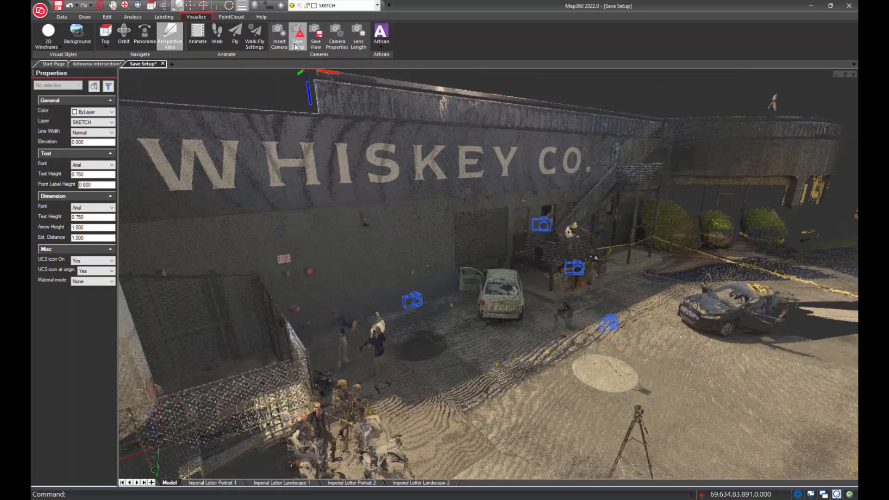